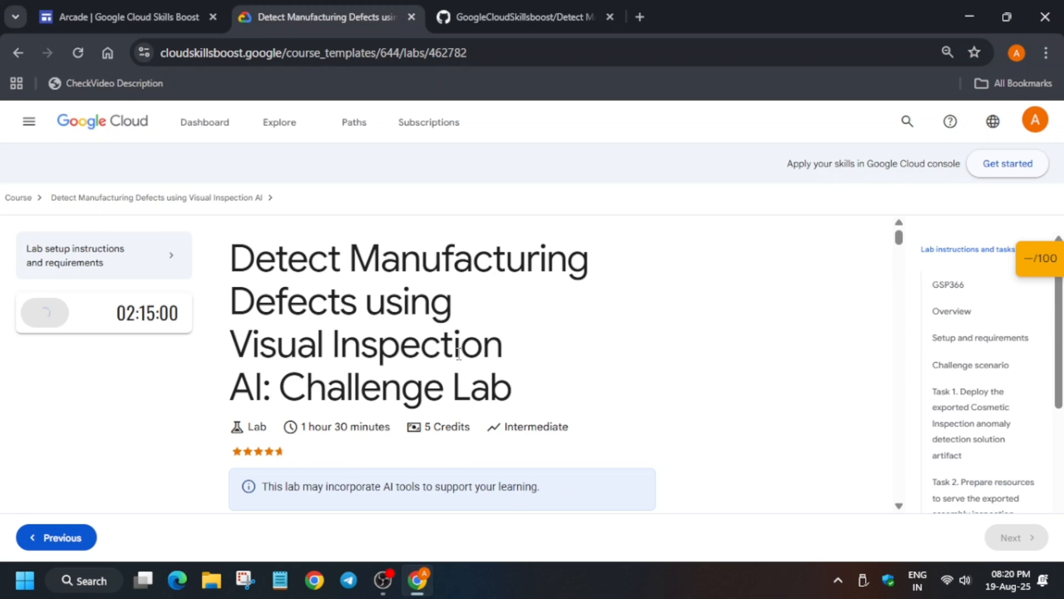
Step: Start the lab and begin signing in to the Google Cloud console with the lab credentials
{"action": "right_click", "coordinate": [100, 363]}
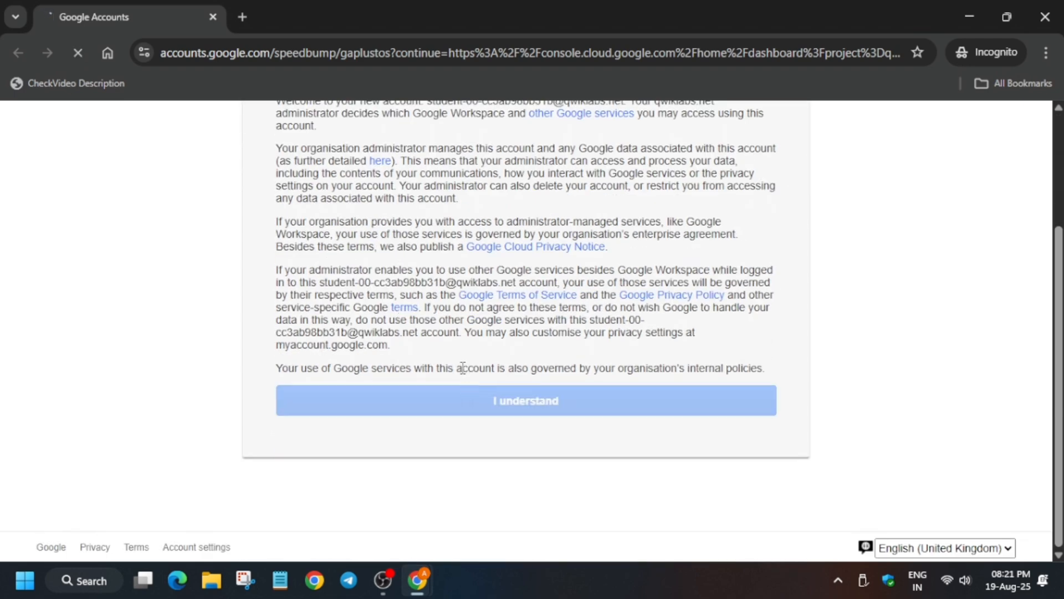
Step: Accept the new account's terms and activate Cloud Shell from the top toolbar
{"action": "left_click", "coordinate": [525, 401]}
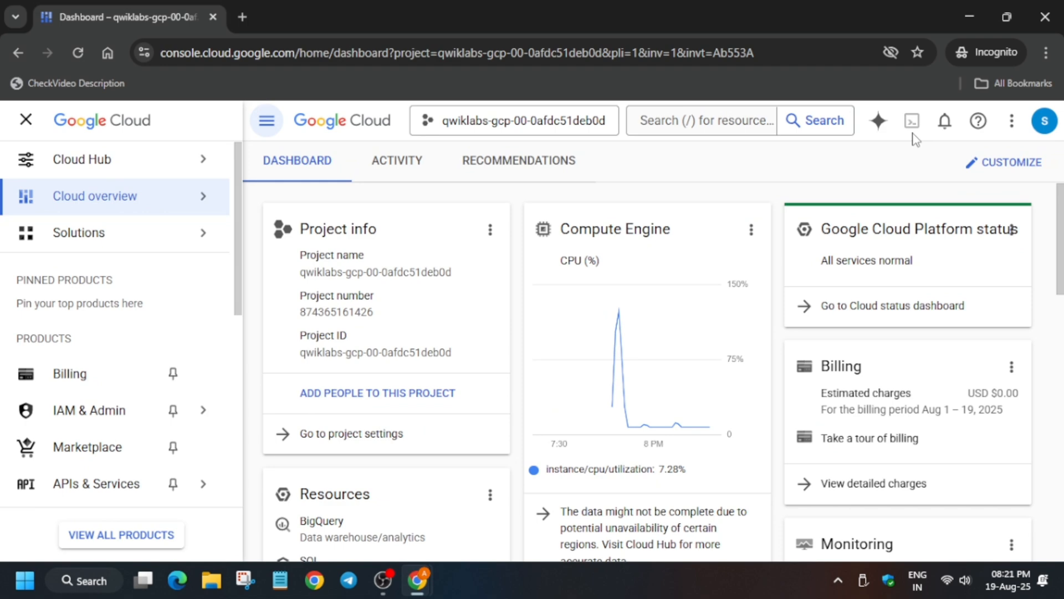
{"action": "mouse_move", "coordinate": [912, 124]}
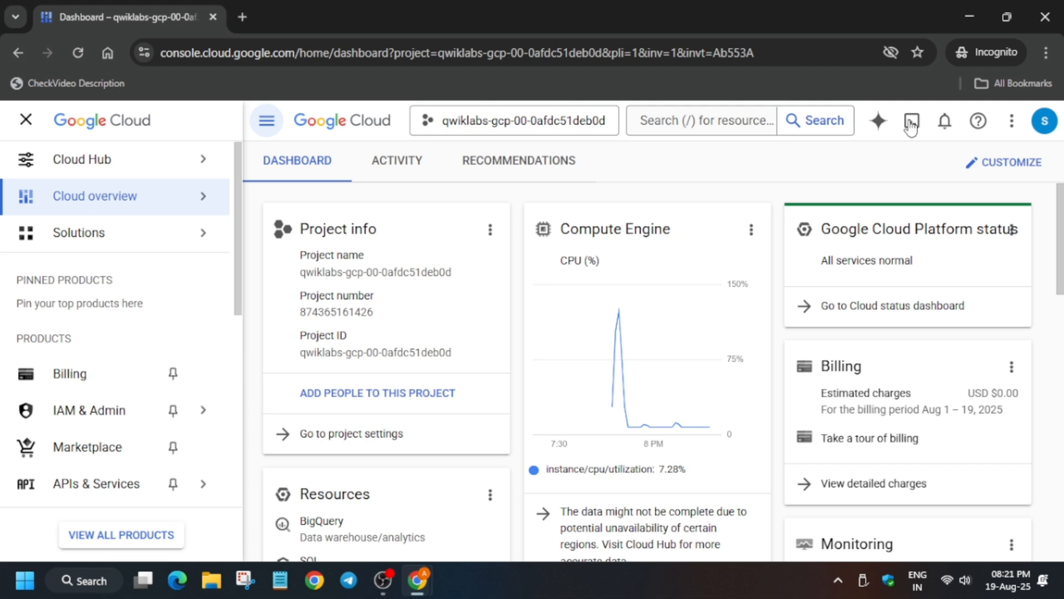
{"action": "left_click", "coordinate": [911, 121]}
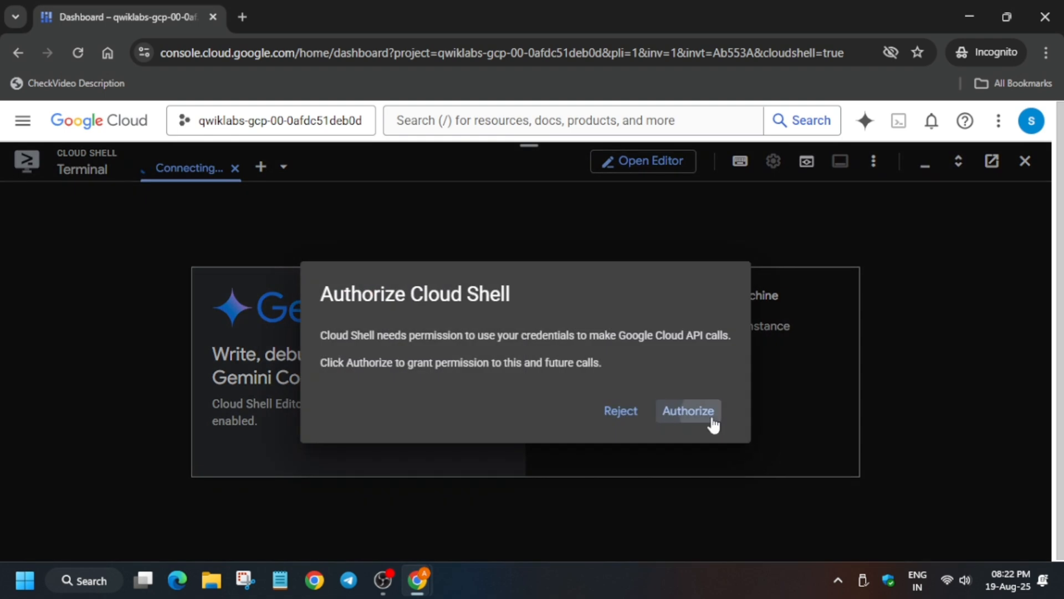
Step: Authorize Cloud Shell and set the terminal text size to Medium
{"action": "left_click", "coordinate": [688, 410]}
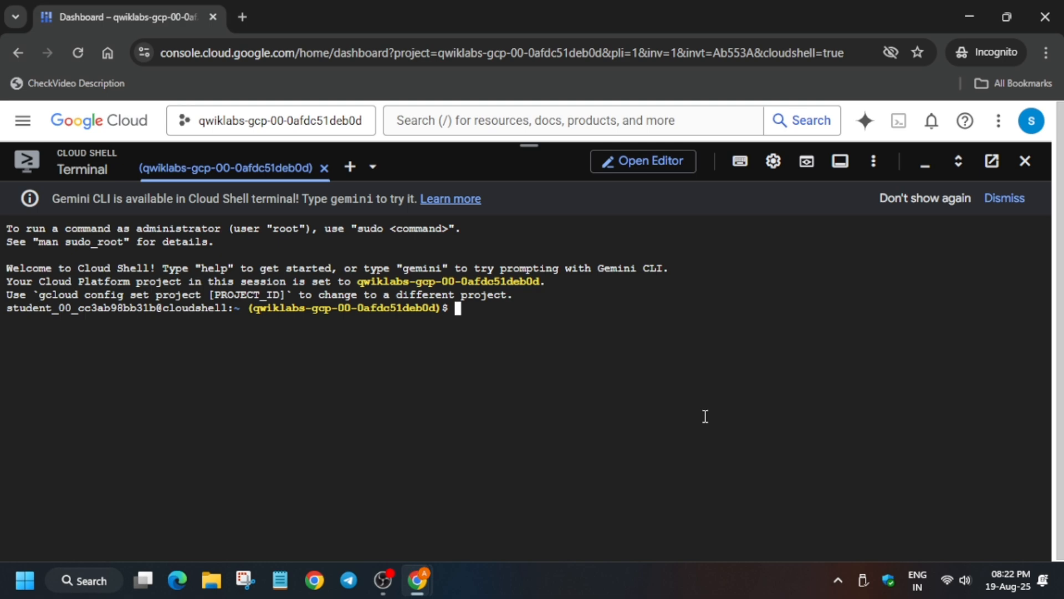
{"action": "mouse_move", "coordinate": [773, 160]}
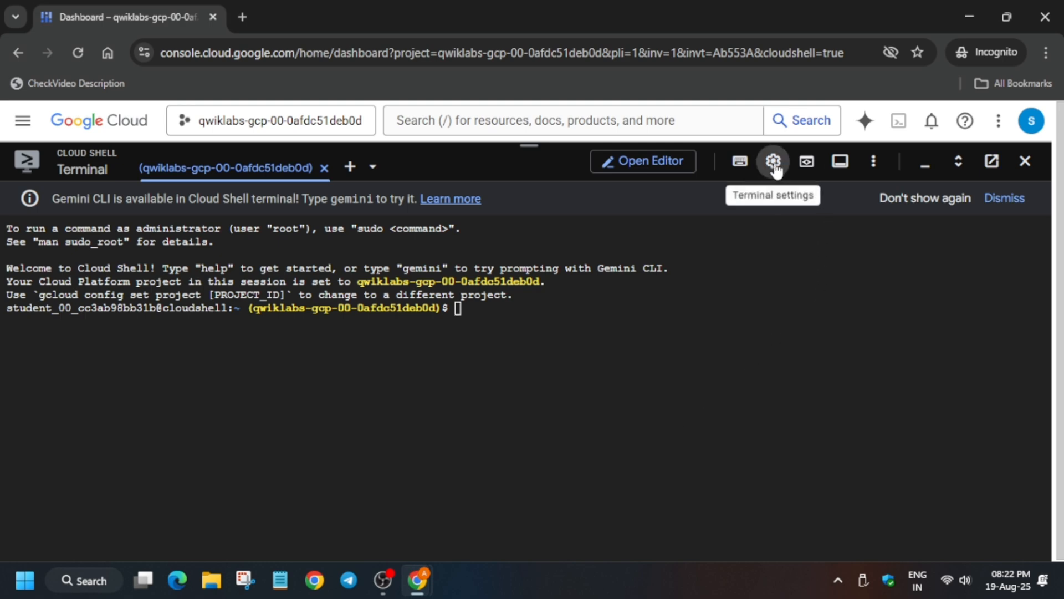
{"action": "left_click", "coordinate": [773, 161]}
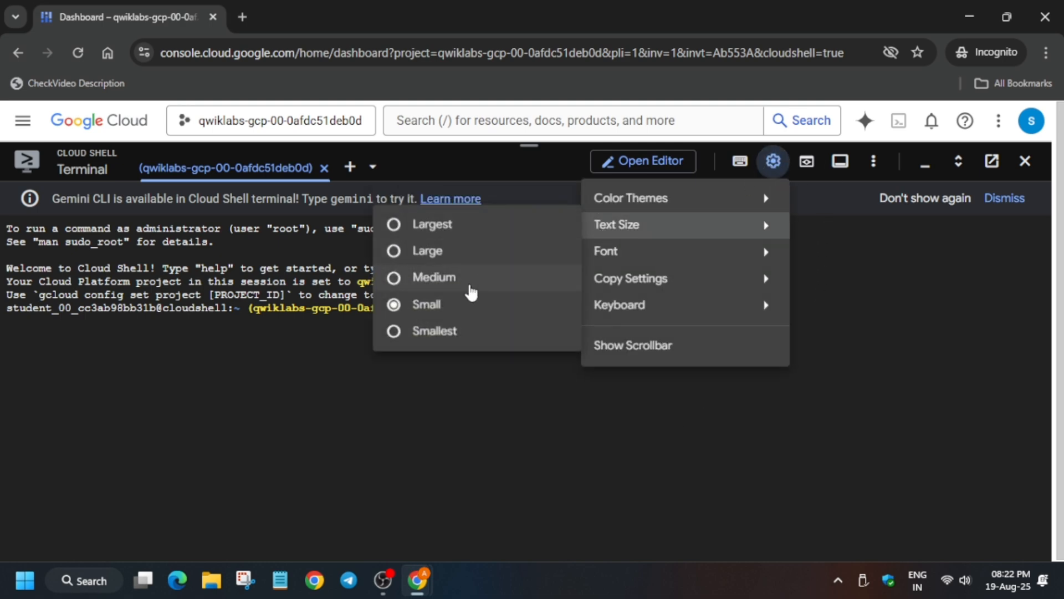
{"action": "left_click", "coordinate": [727, 423]}
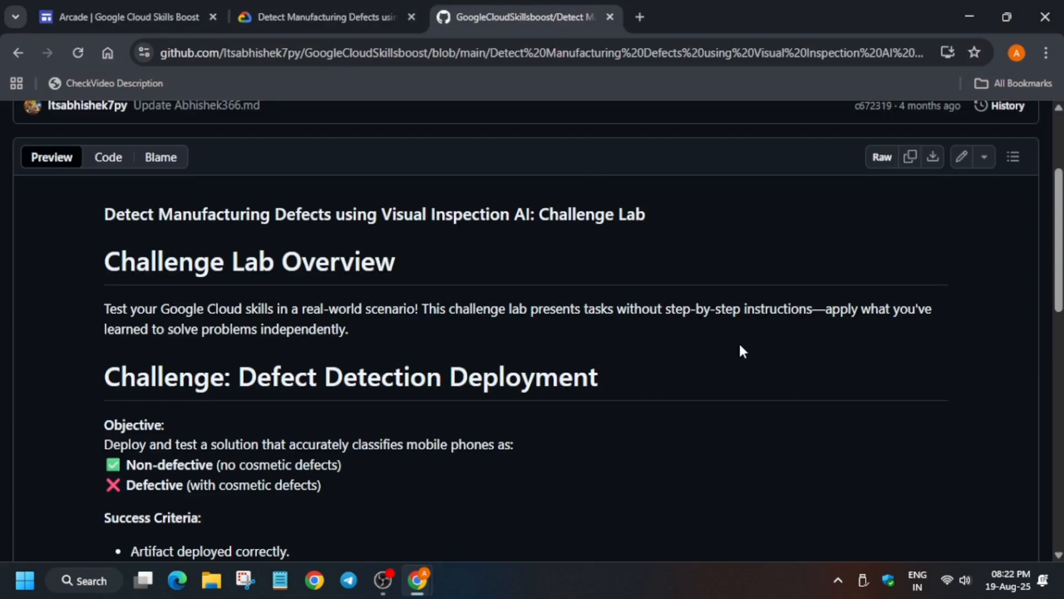
Step: Review the GitHub solution page and run the pasted solution script in Cloud Shell
{"action": "scroll", "scroll_direction": "down", "scroll_amount": 3}
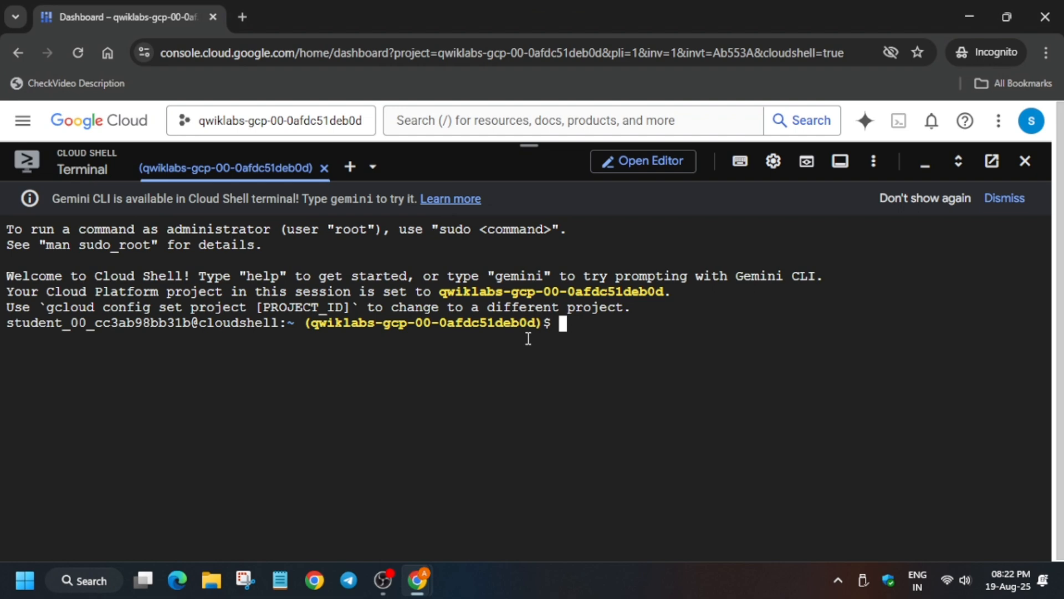
{"action": "key", "text": "Enter"}
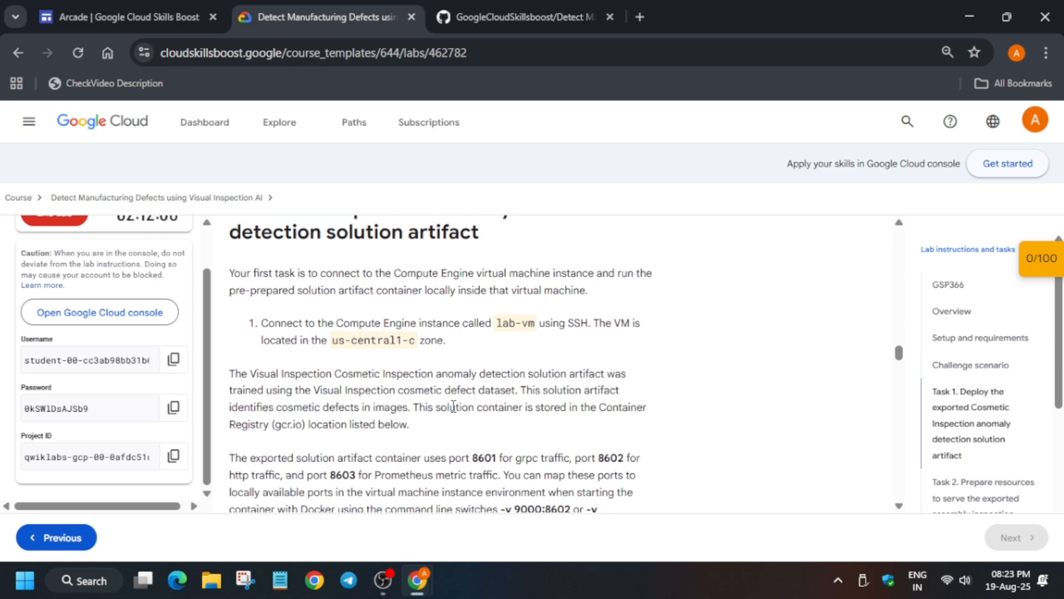
Step: Select and copy the container name product_inspection from the Task 1 table
{"action": "scroll", "scroll_direction": "down", "scroll_amount": 3}
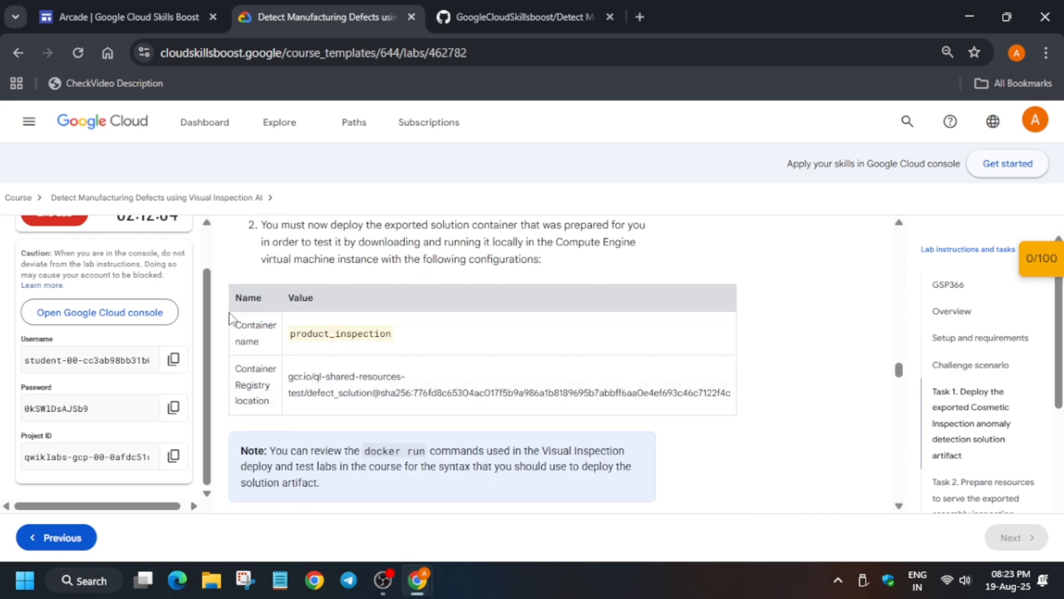
{"action": "double_click", "coordinate": [339, 334]}
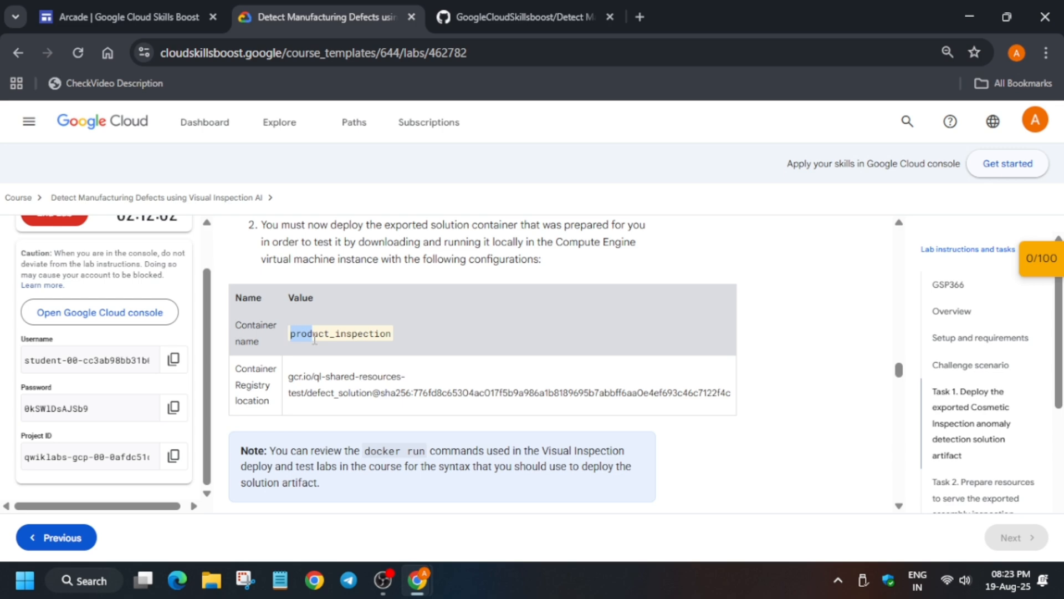
{"action": "double_click", "coordinate": [339, 333]}
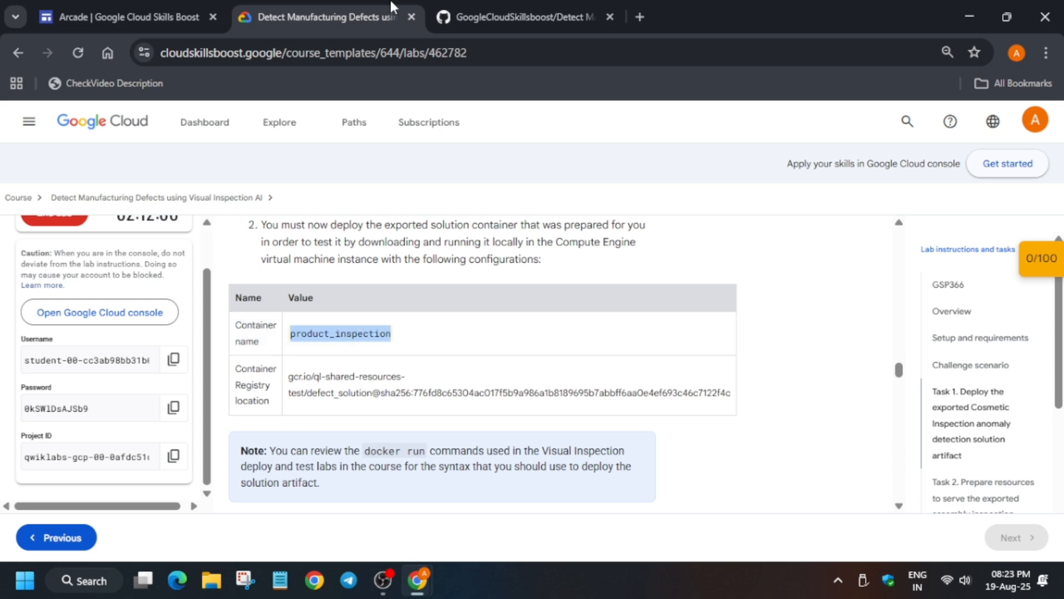
{"action": "type", "text": "product_inspection"}
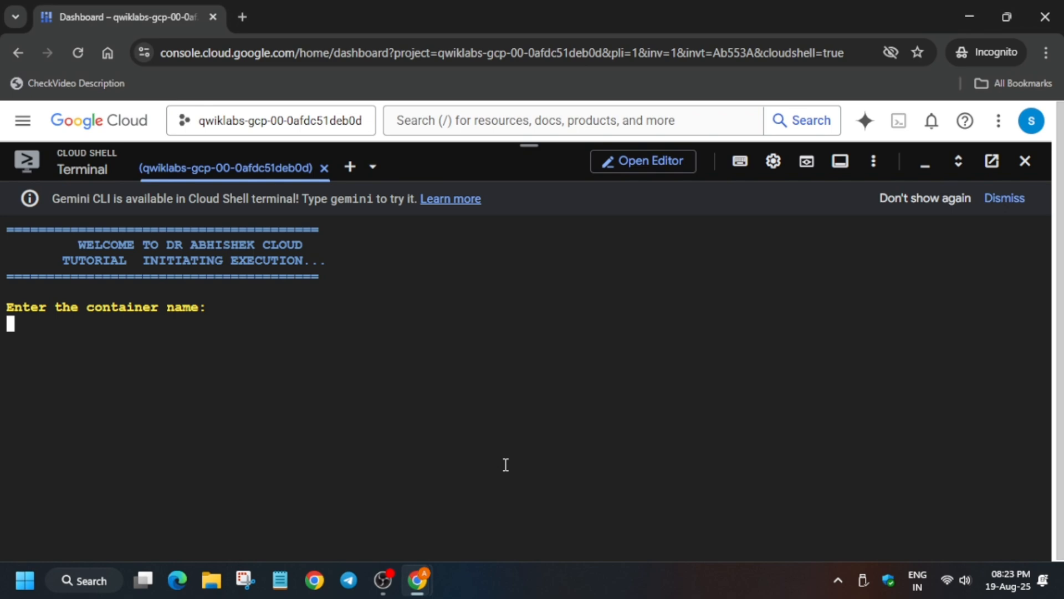
Step: Supply product_inspection, defective_product_result.json and non_defective_product_result.json to the script prompts
{"action": "type", "text": "product_inspection"}
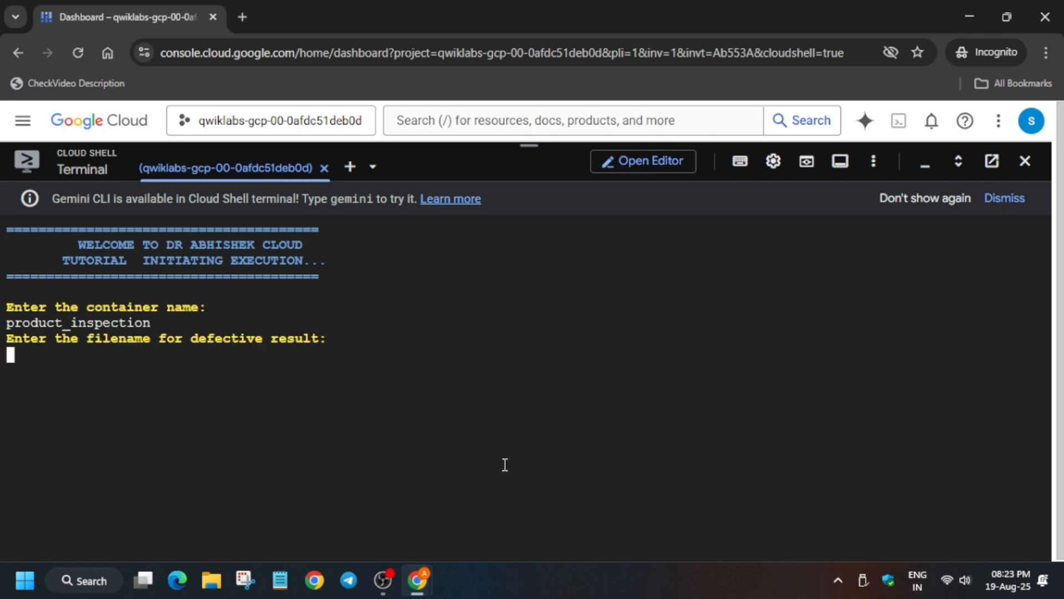
{"action": "left_click", "coordinate": [319, 17]}
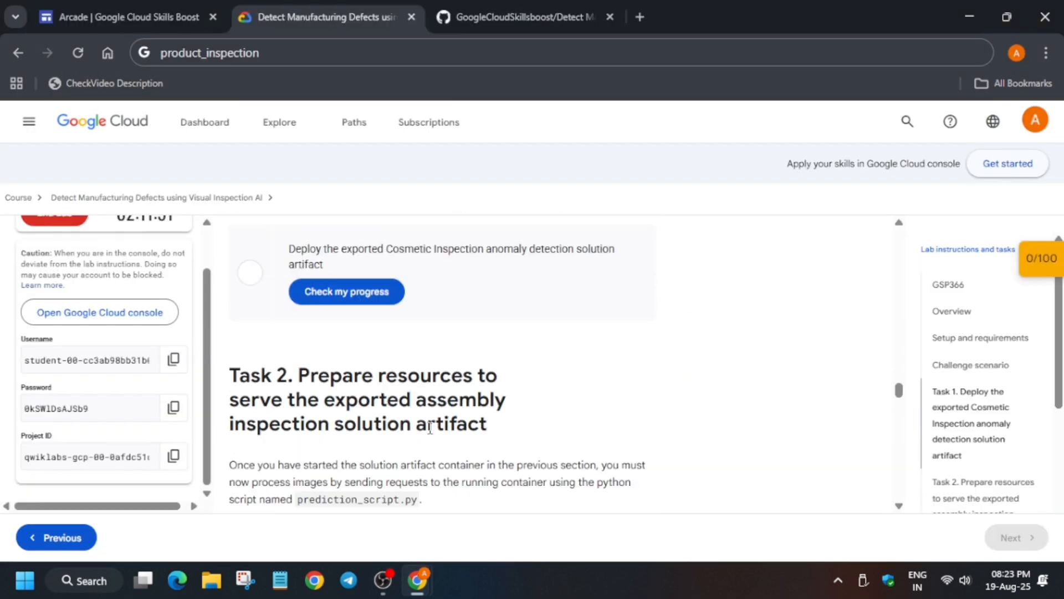
{"action": "scroll", "scroll_direction": "down", "scroll_amount": 3}
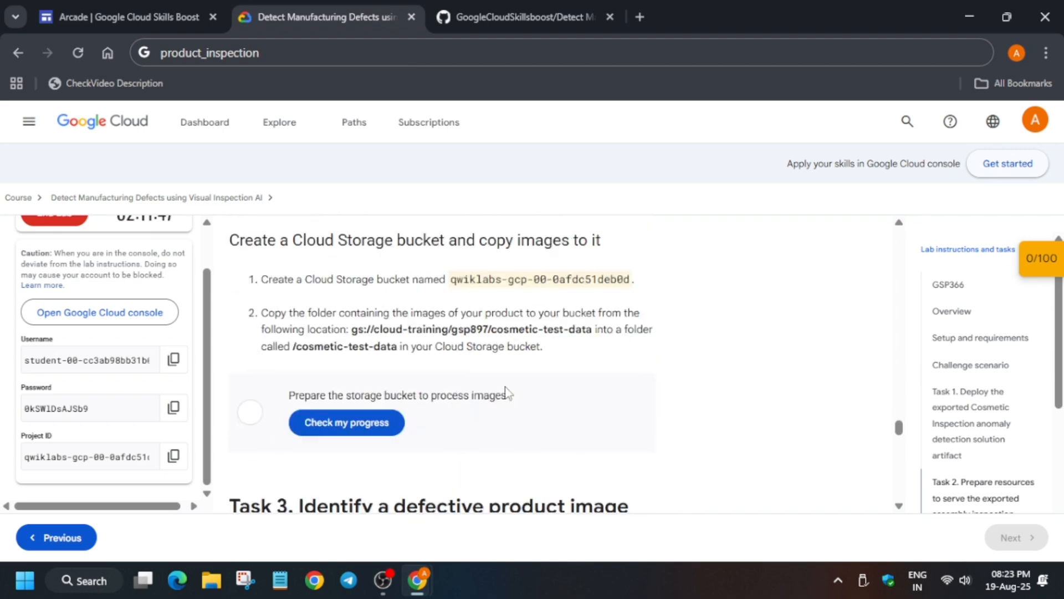
{"action": "scroll", "scroll_direction": "down", "scroll_amount": 3}
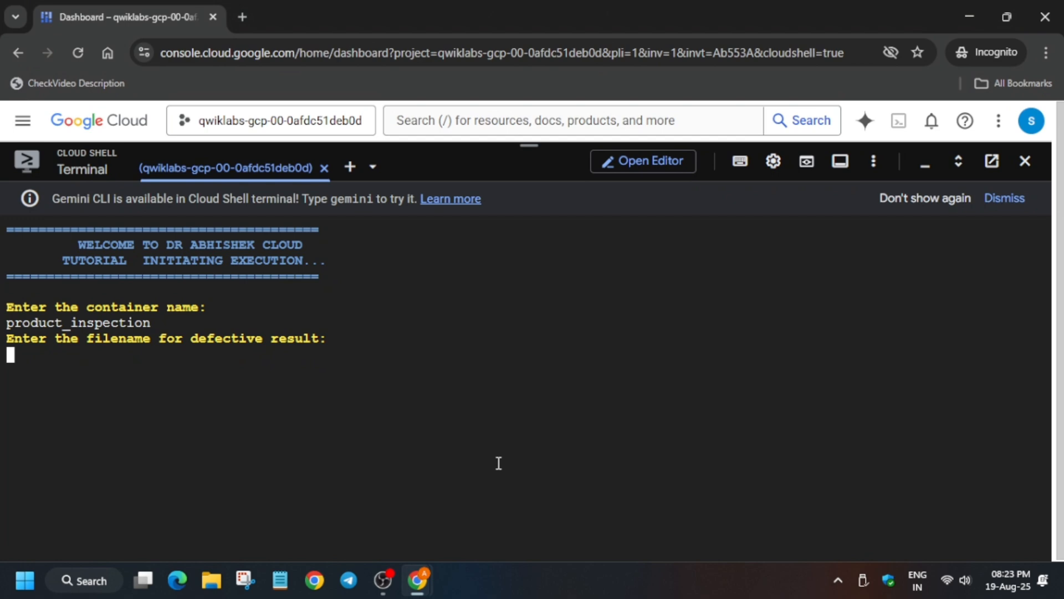
{"action": "type", "text": "defective_product_result.json"}
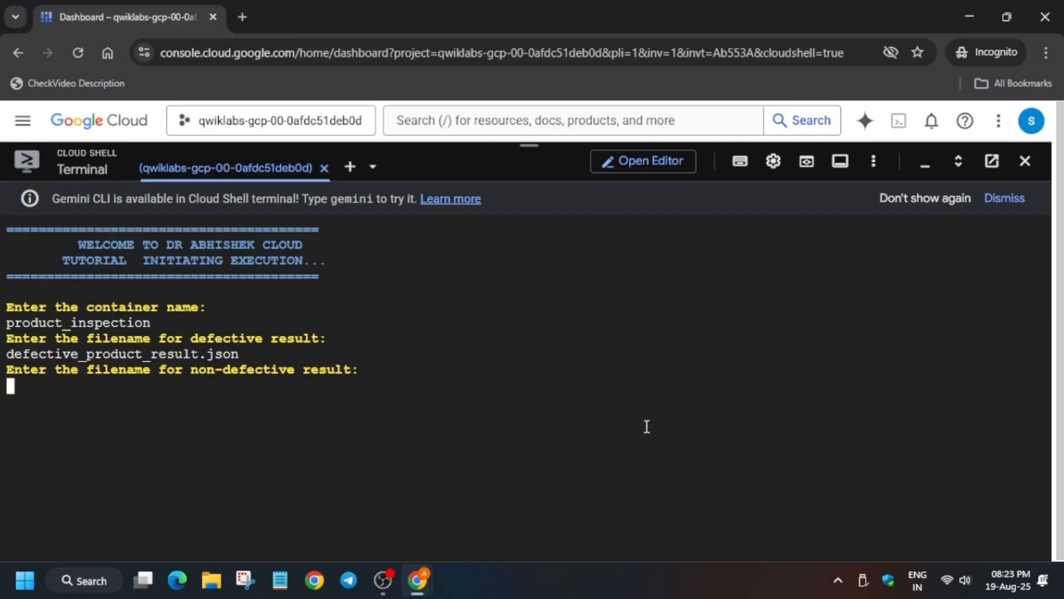
{"action": "type", "text": "non_defective_product_result.json"}
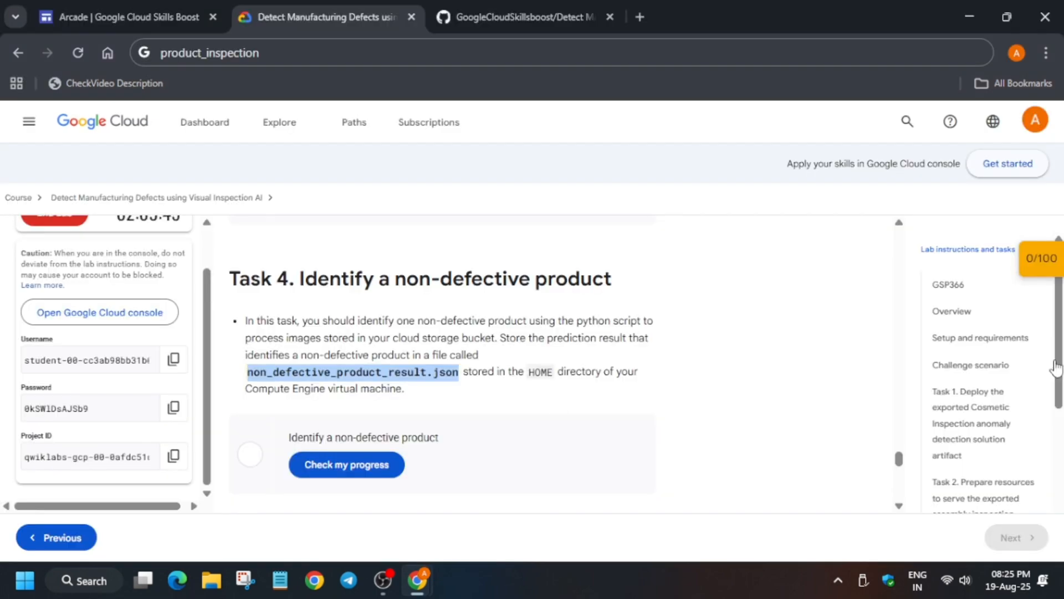
Step: Check progress on the artifact deployment checkpoint and reload to show 25/25 points
{"action": "left_click", "coordinate": [1042, 257]}
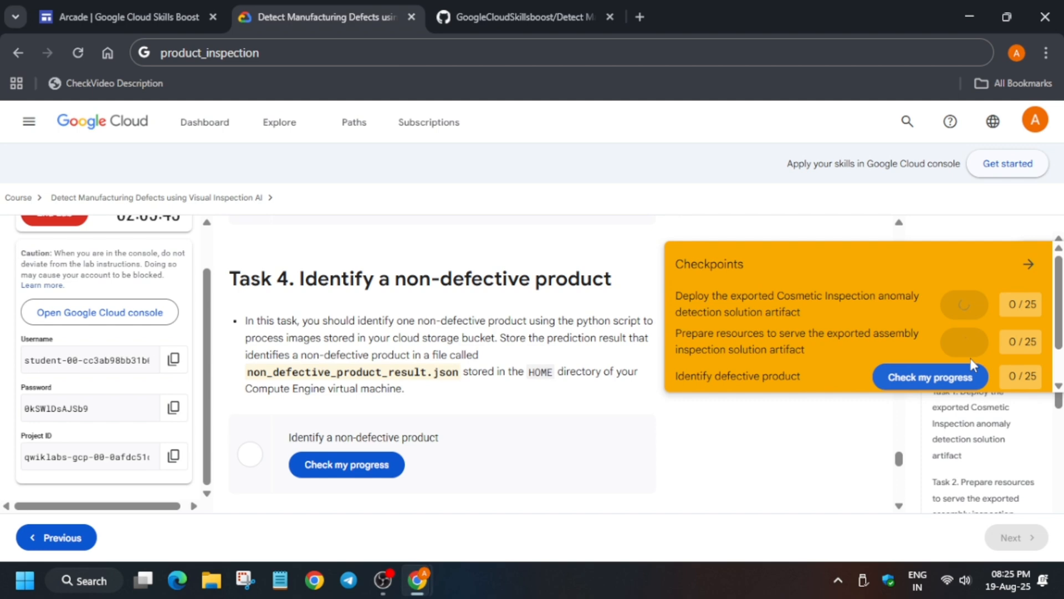
{"action": "left_click", "coordinate": [930, 377]}
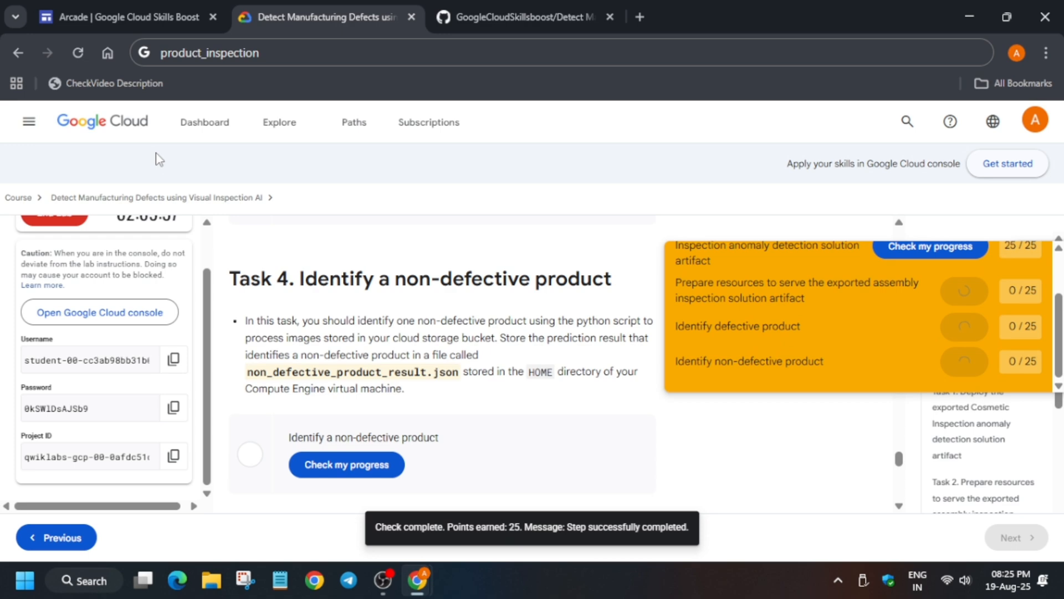
{"action": "left_click", "coordinate": [77, 52]}
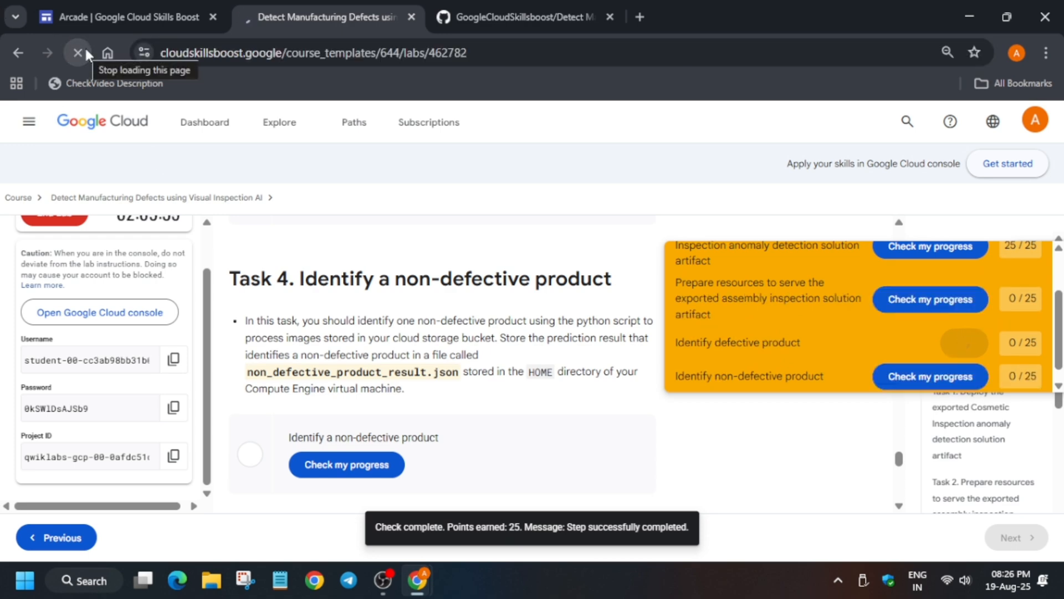